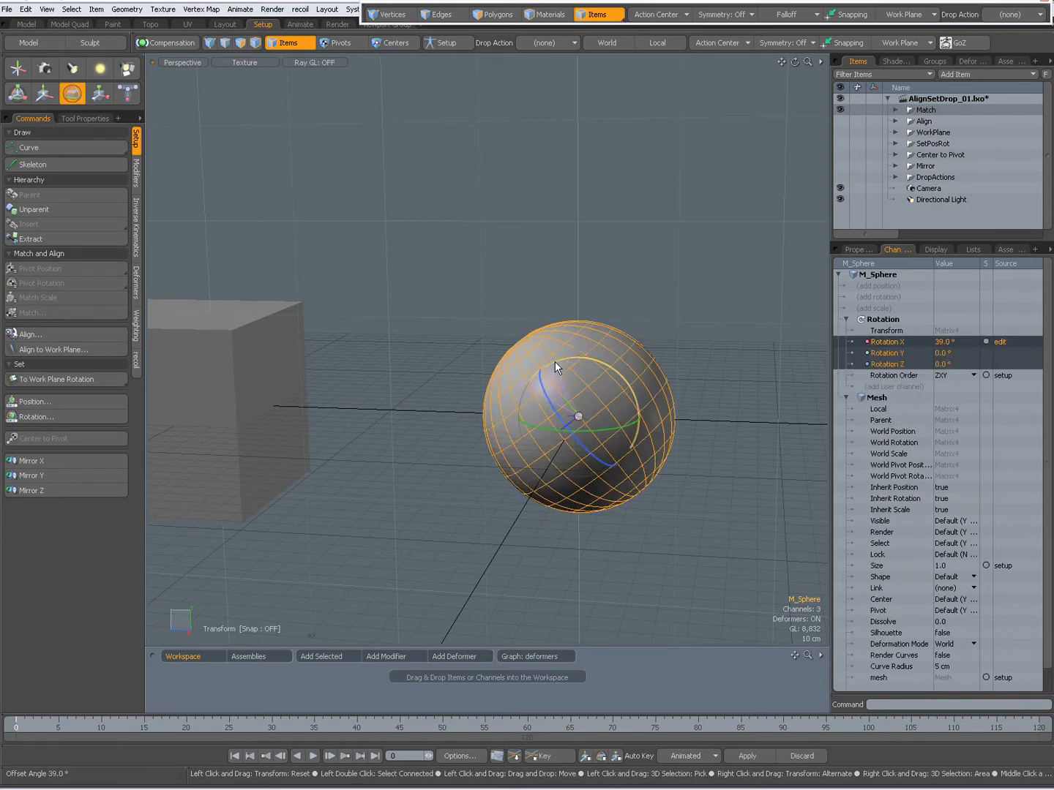
Step: Switch to Pivots mode and view M_Sphere's Transform properties: 39° X rotation, scale 1
click(341, 42)
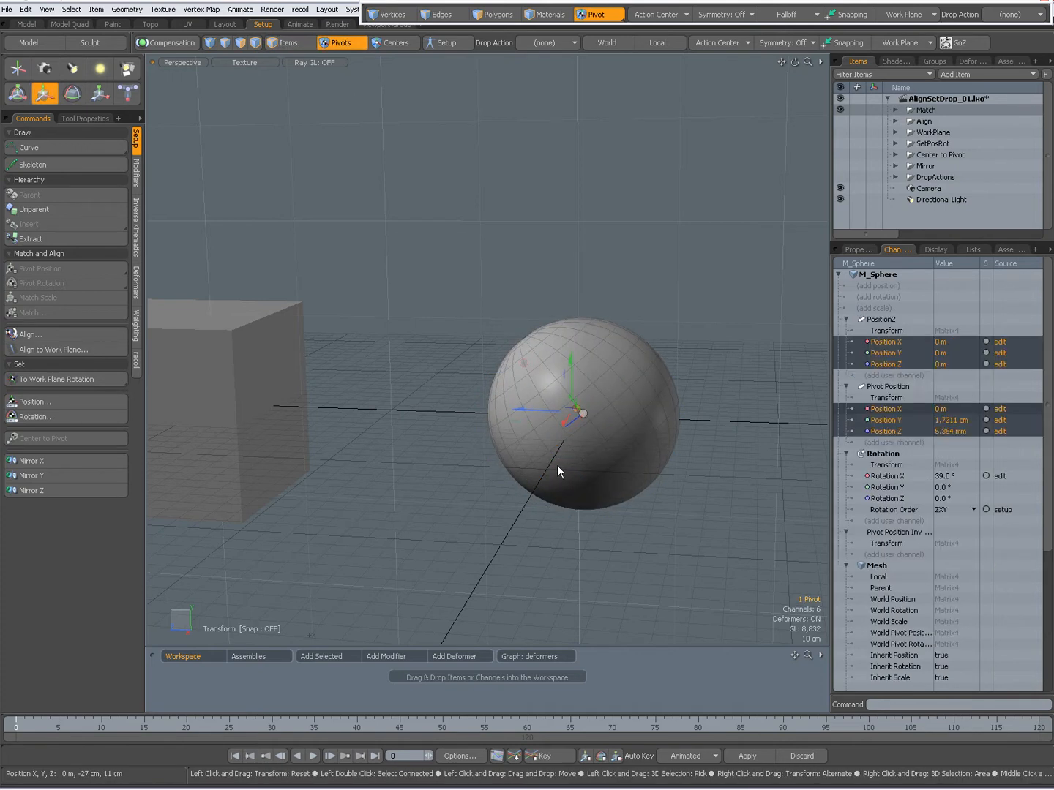
drag(582, 414, 627, 400)
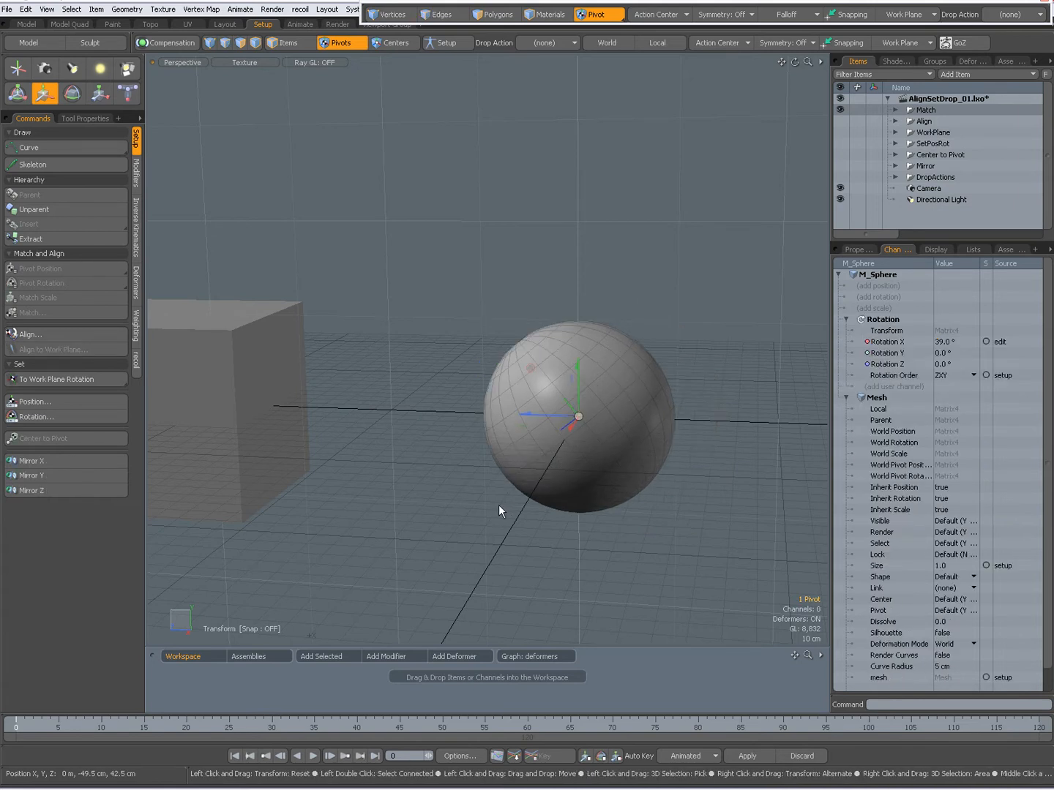
click(856, 249)
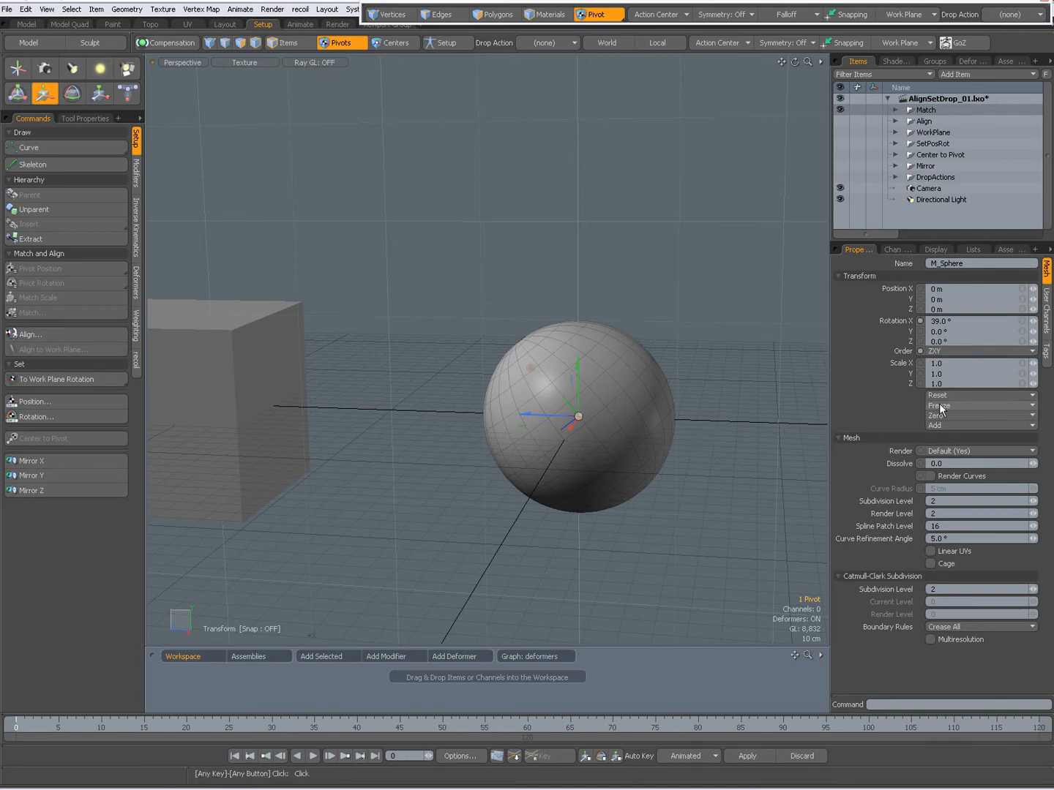
Step: Reset M_Sphere's rotation so all axes read 0°, keeping the mesh orientation
click(938, 425)
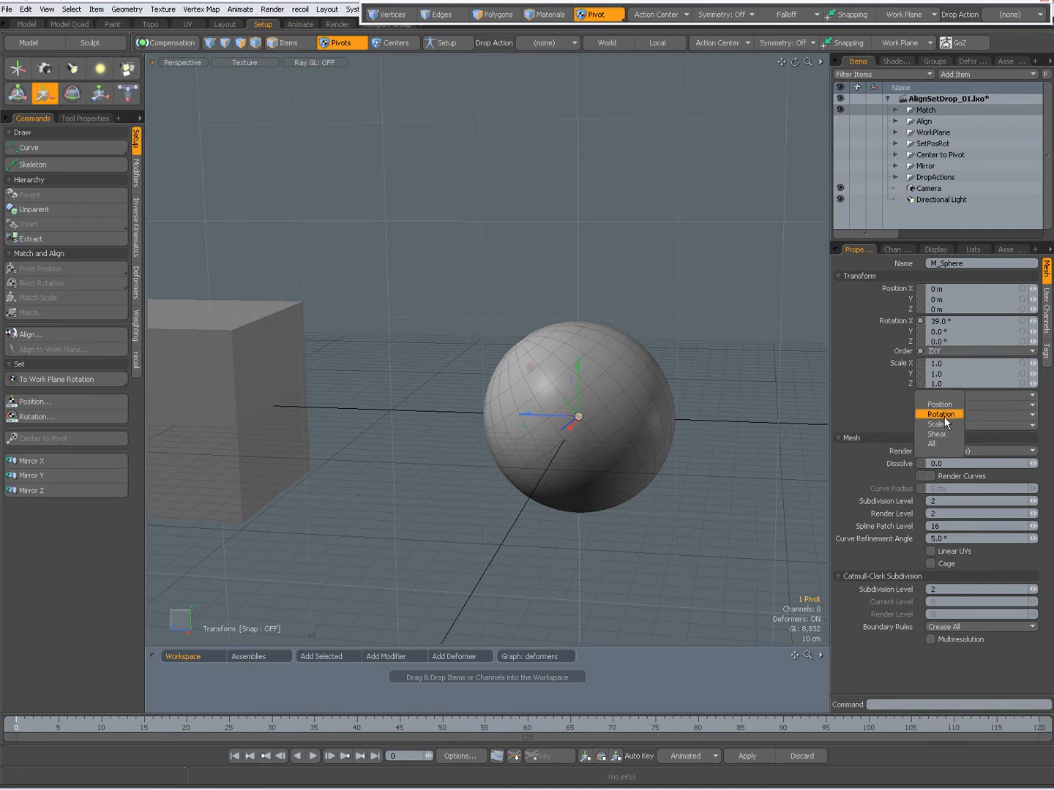
click(939, 414)
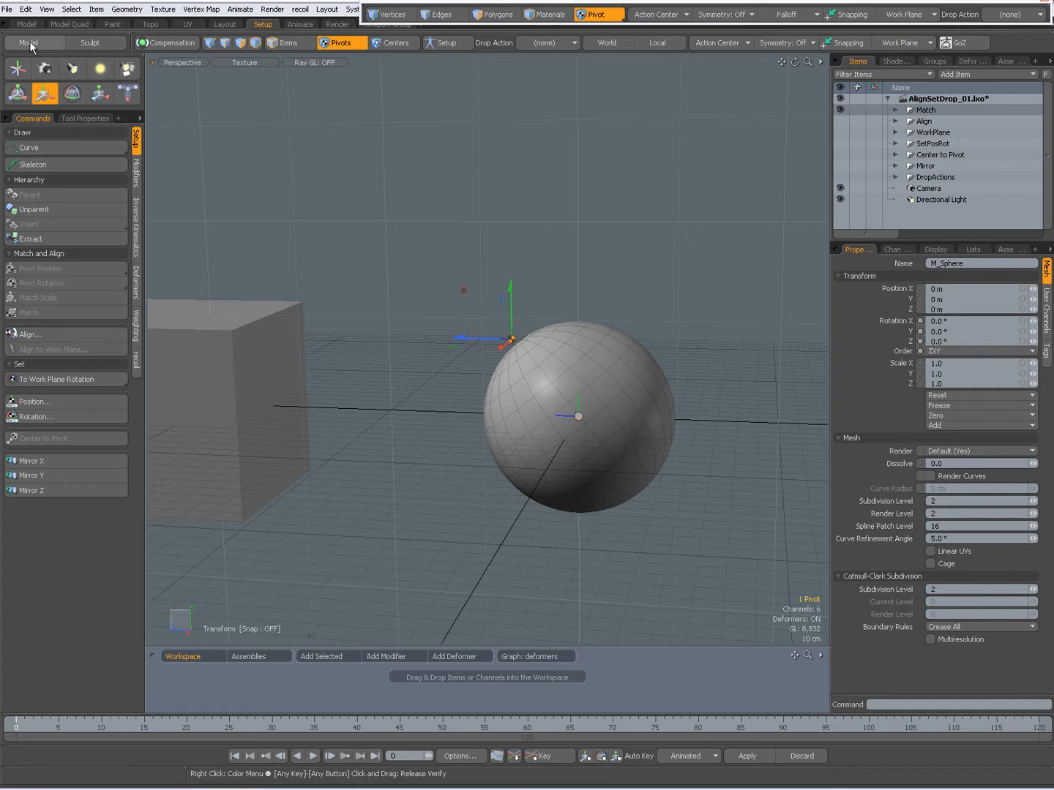
mouse_move(31, 43)
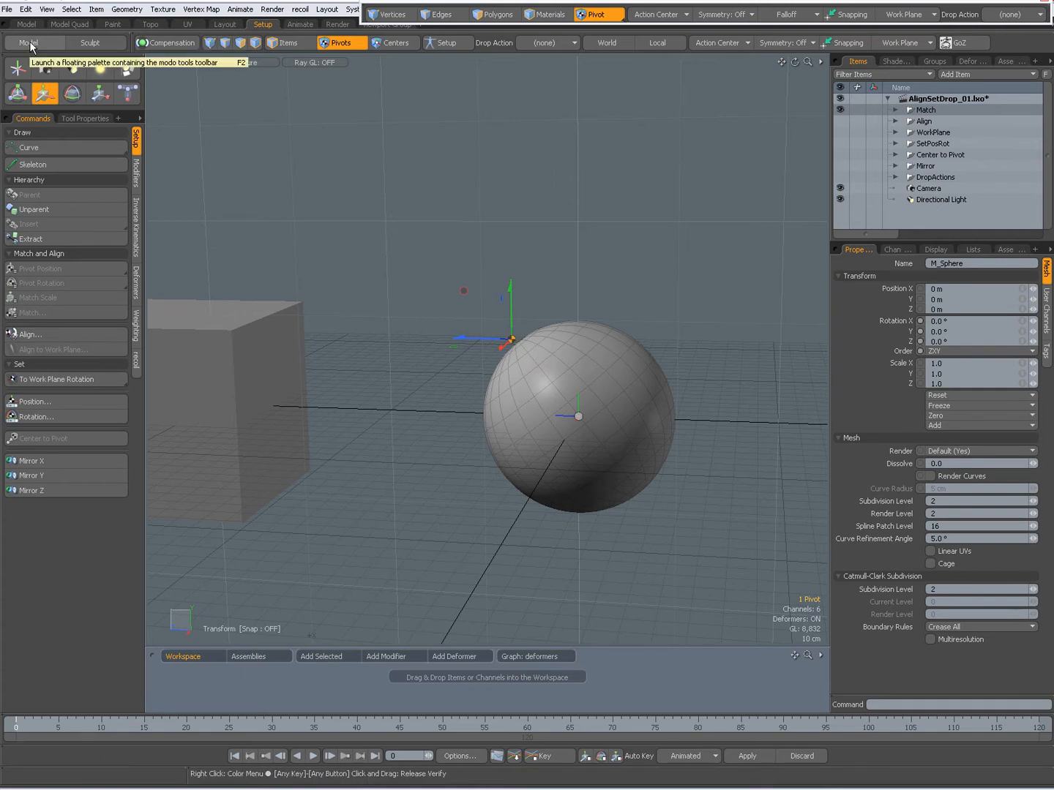
Step: Move the sphere's pivot to 39.5 cm Y and 34.5 cm Z with the Move tool
click(29, 42)
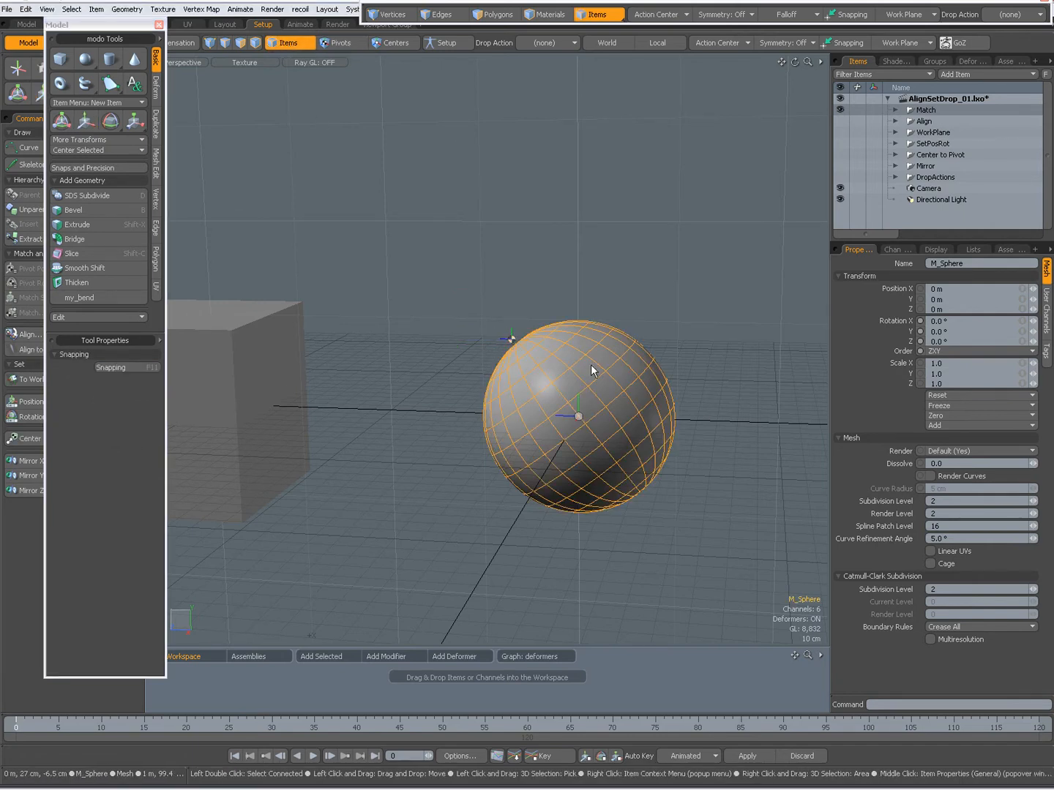
click(85, 120)
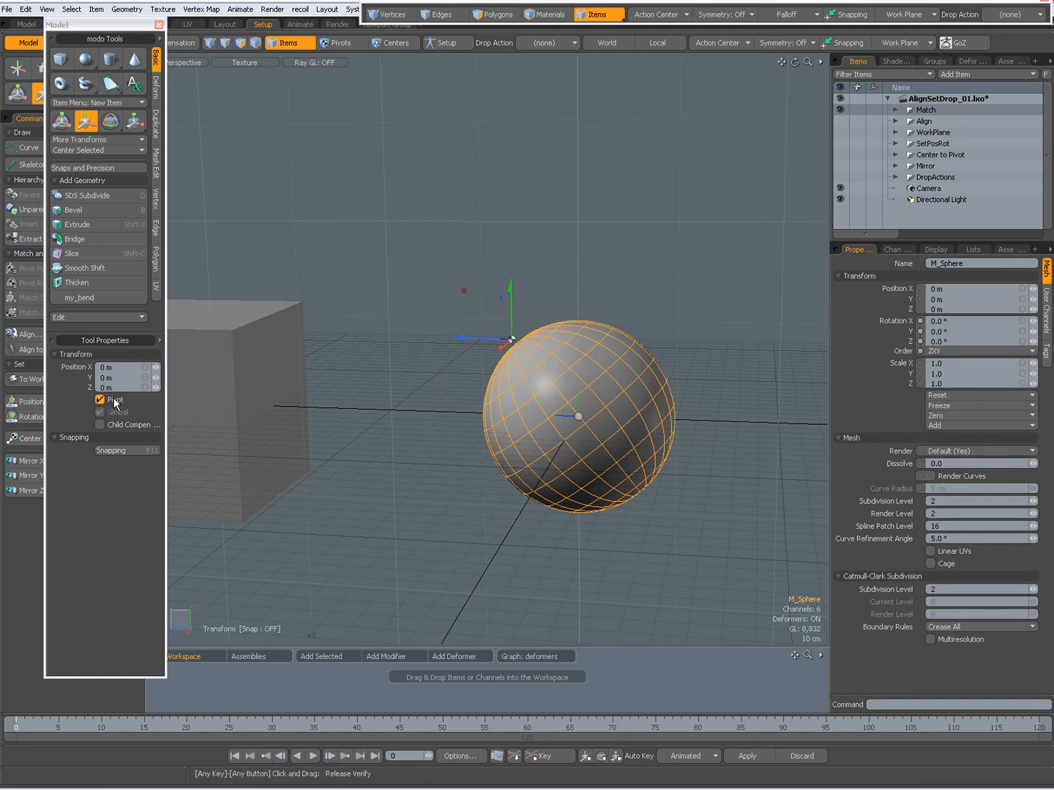
mouse_move(473, 381)
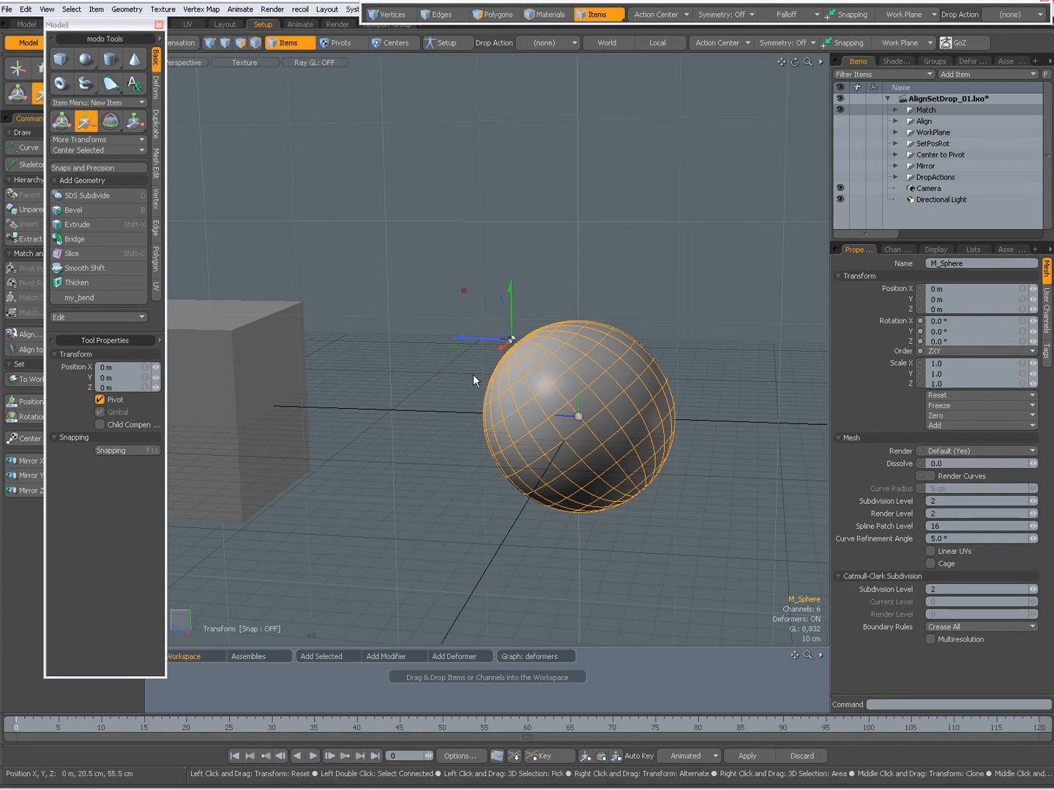
click(896, 249)
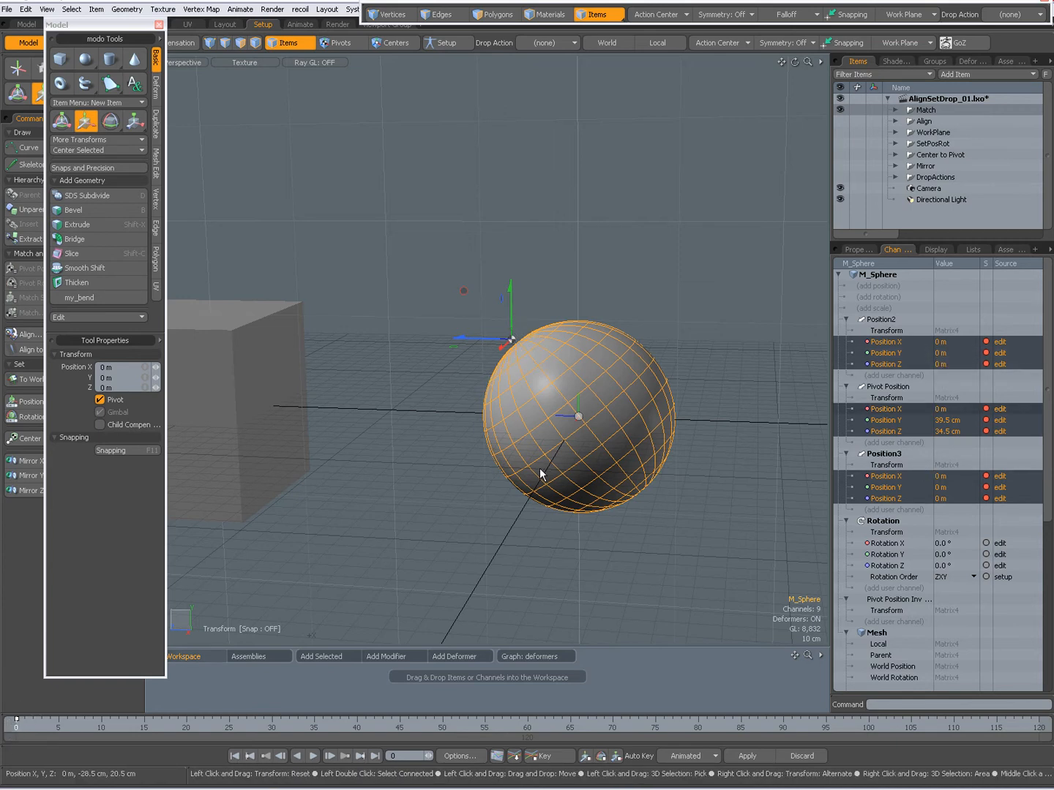
mouse_move(338, 569)
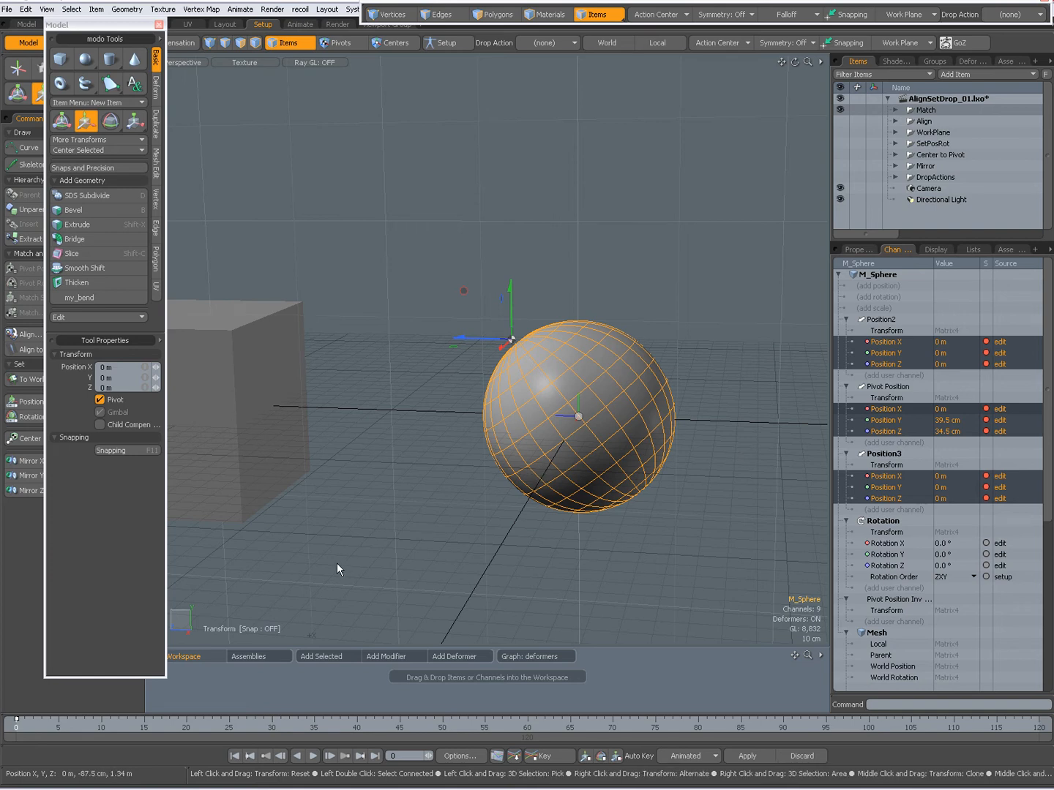
Step: Rotate the sphere to −29° X around its pivot at frame 40 and key it
click(109, 120)
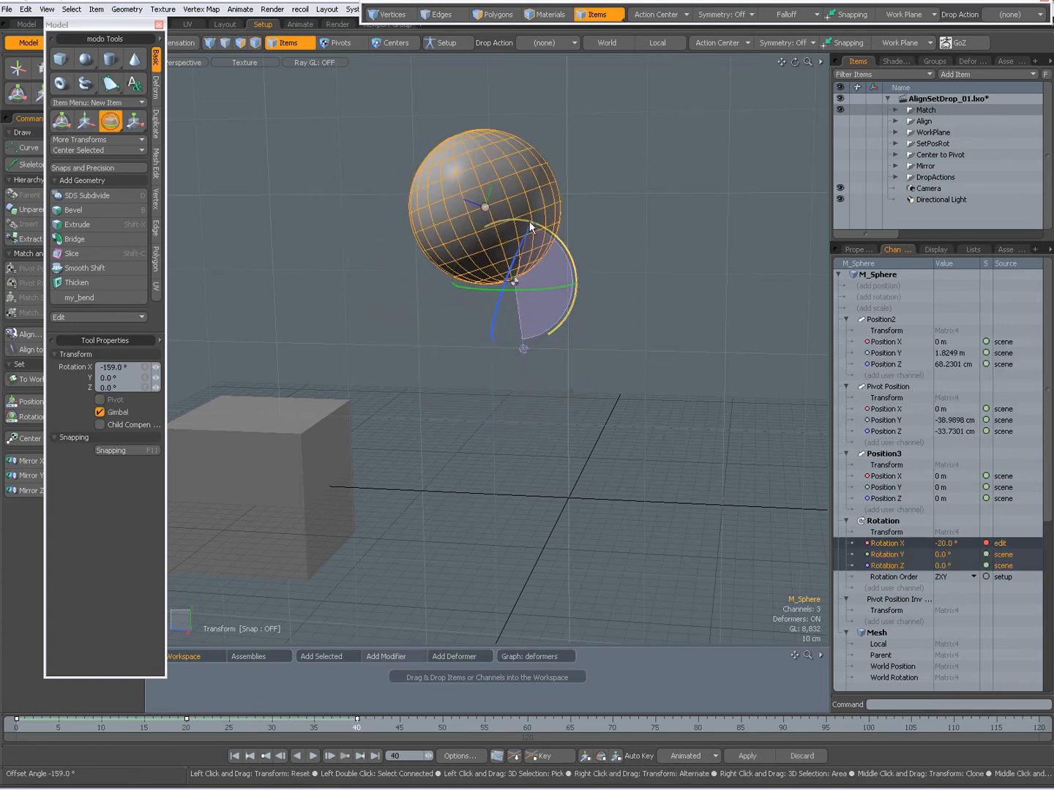
drag(532, 226, 513, 349)
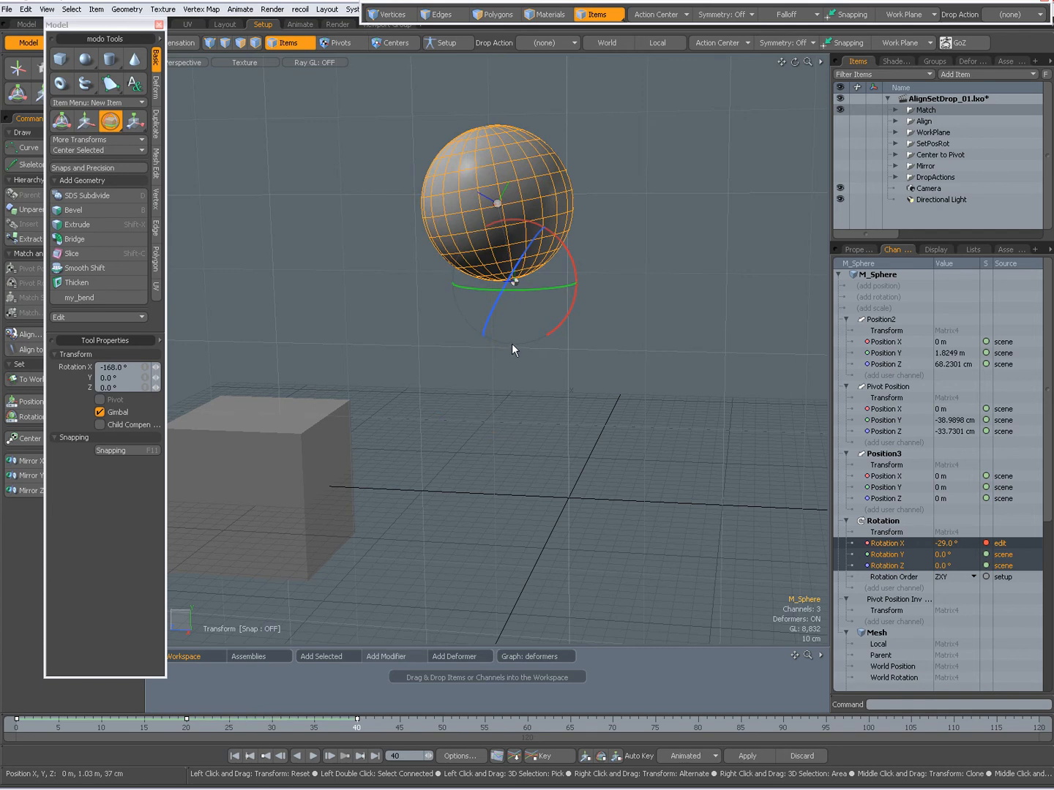
mouse_move(460, 411)
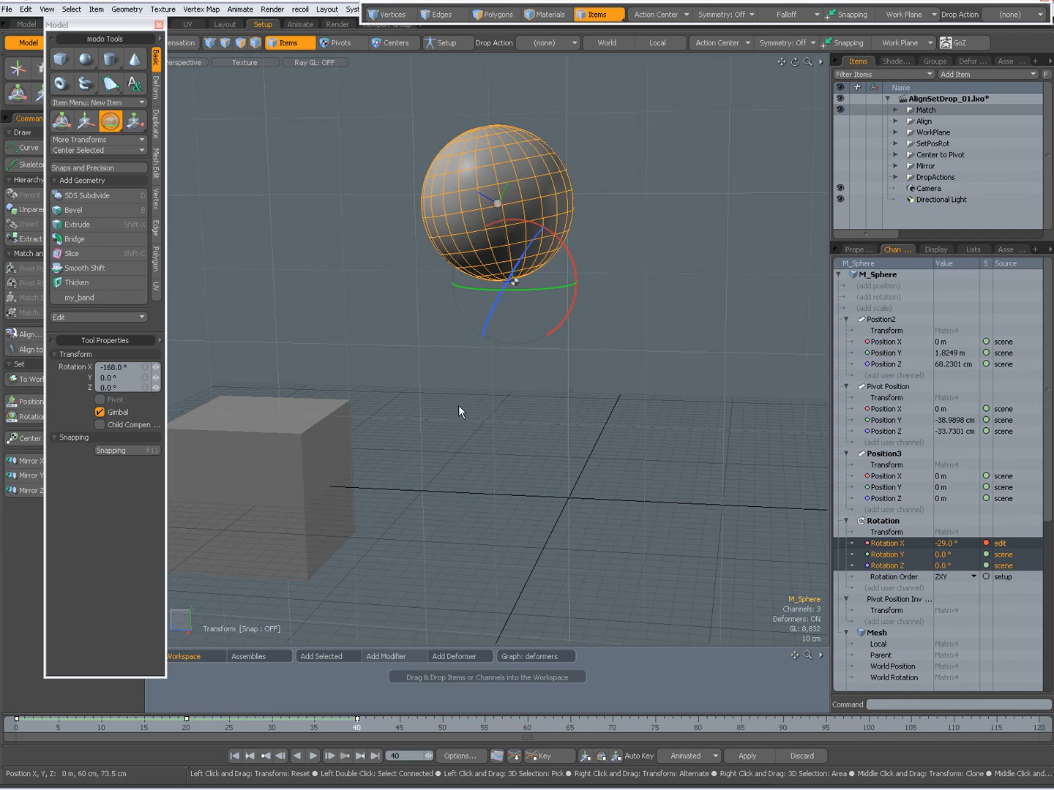
click(85, 120)
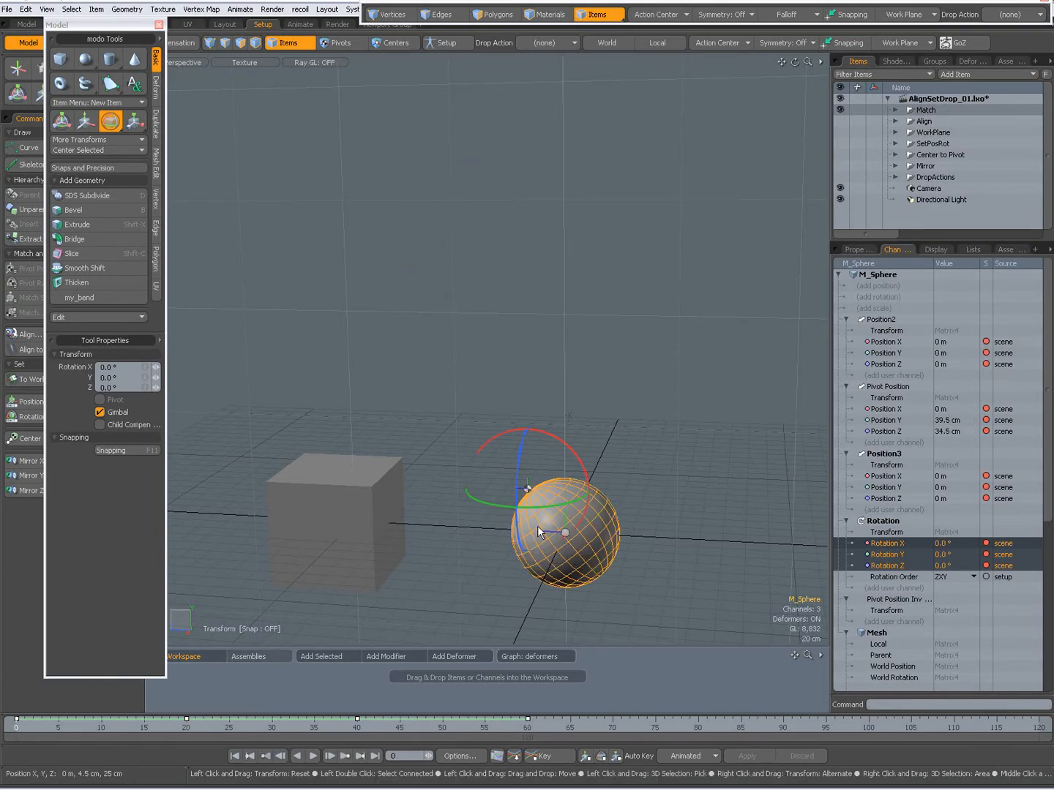
Step: Enter a scale of 1.0 in the Channels list at frame 40 and key it
click(134, 120)
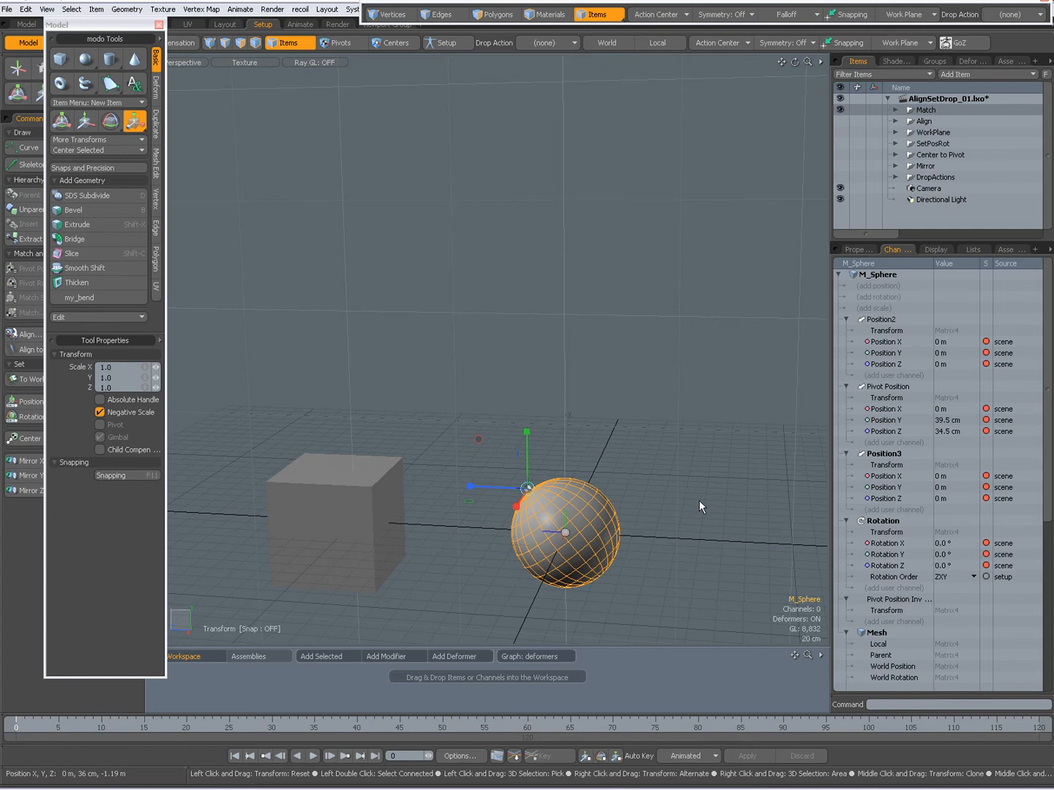
mouse_move(651, 496)
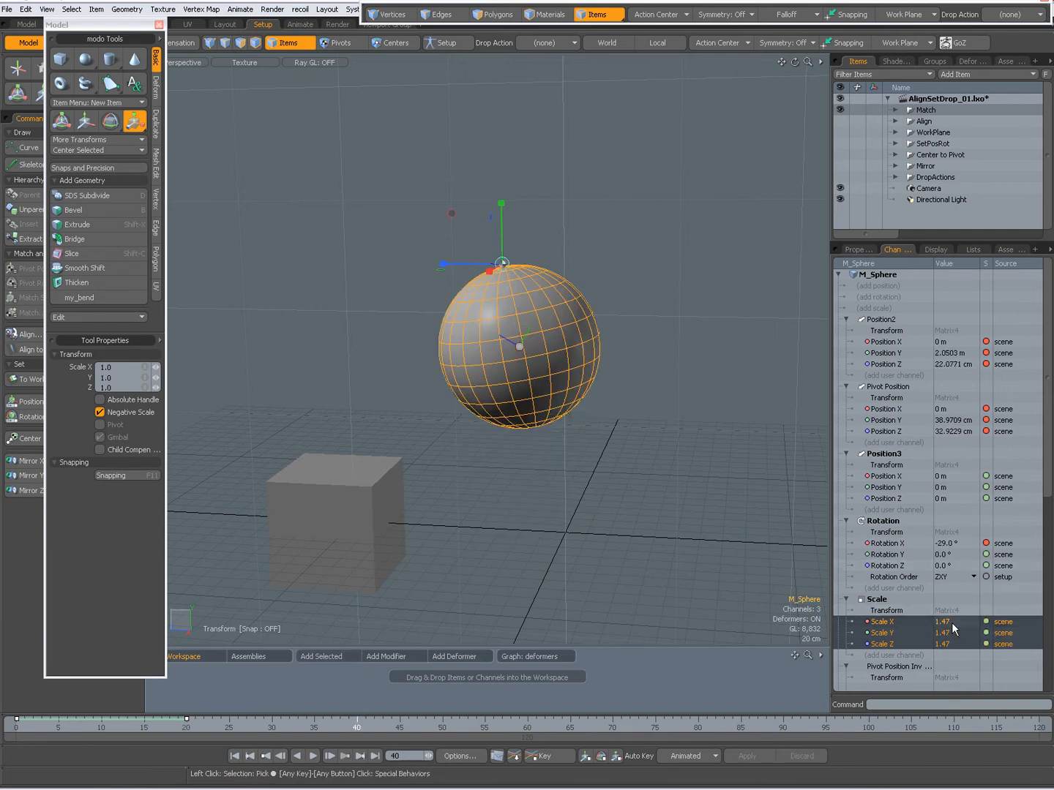
double_click(951, 621)
text(1)
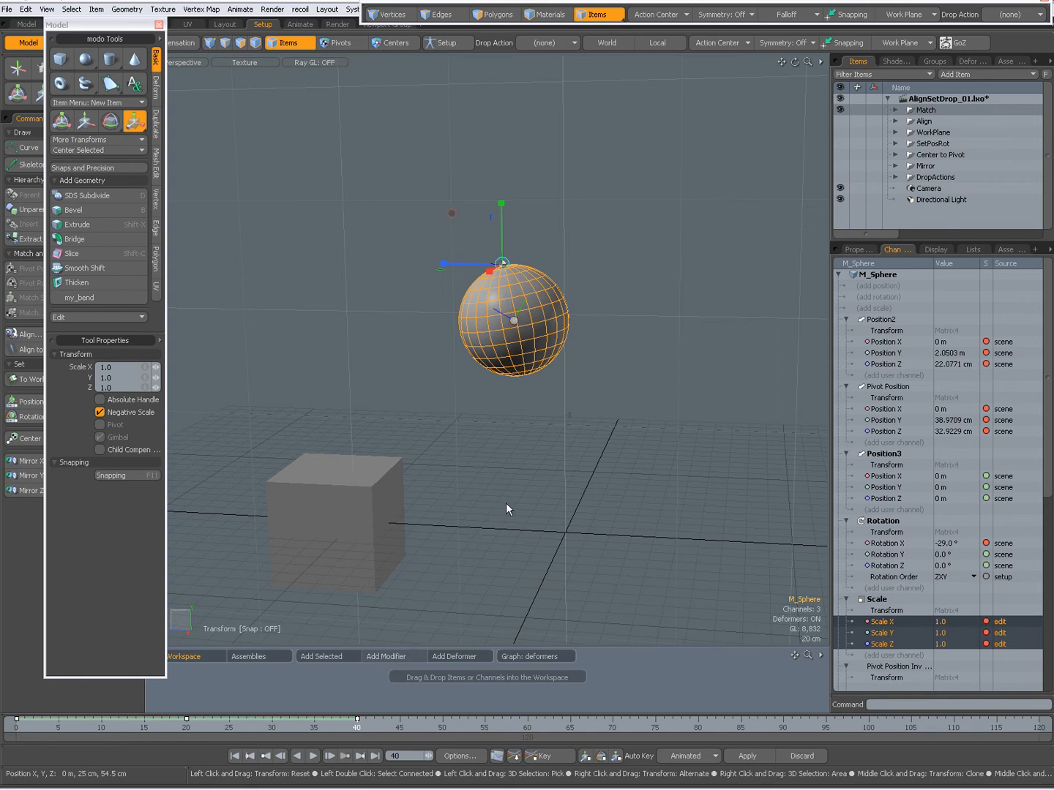
click(85, 122)
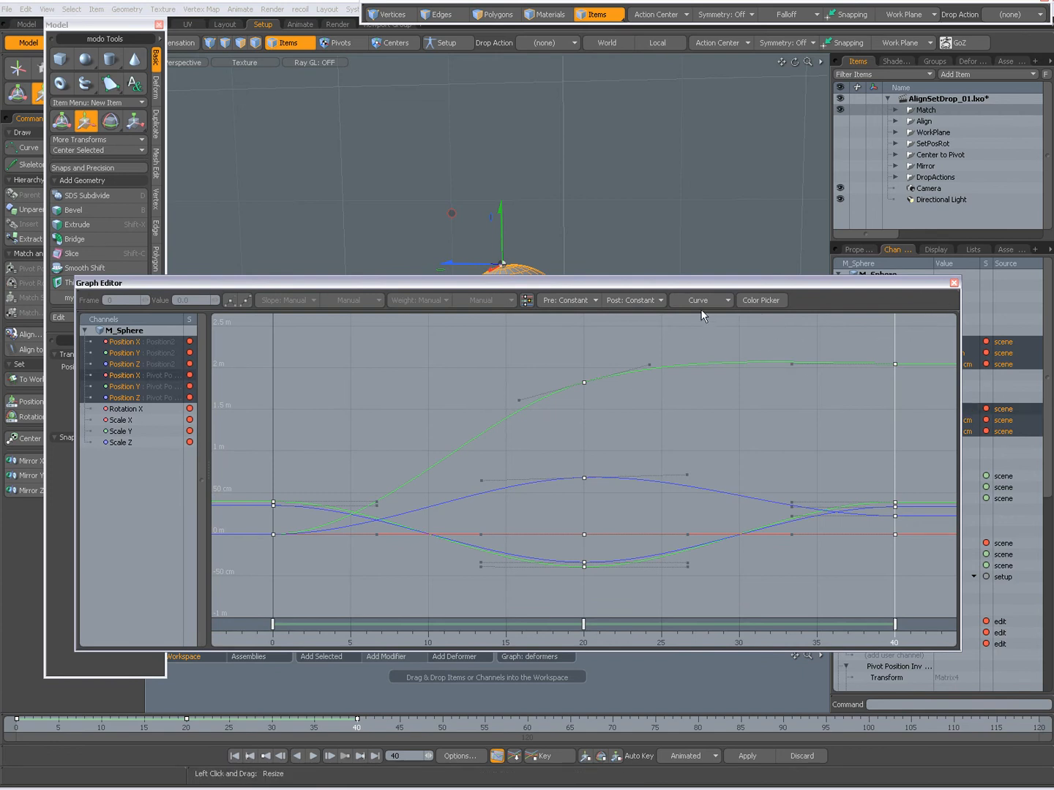
Step: Make the position and pivot keys stepped, then close the Graph Editor
click(698, 300)
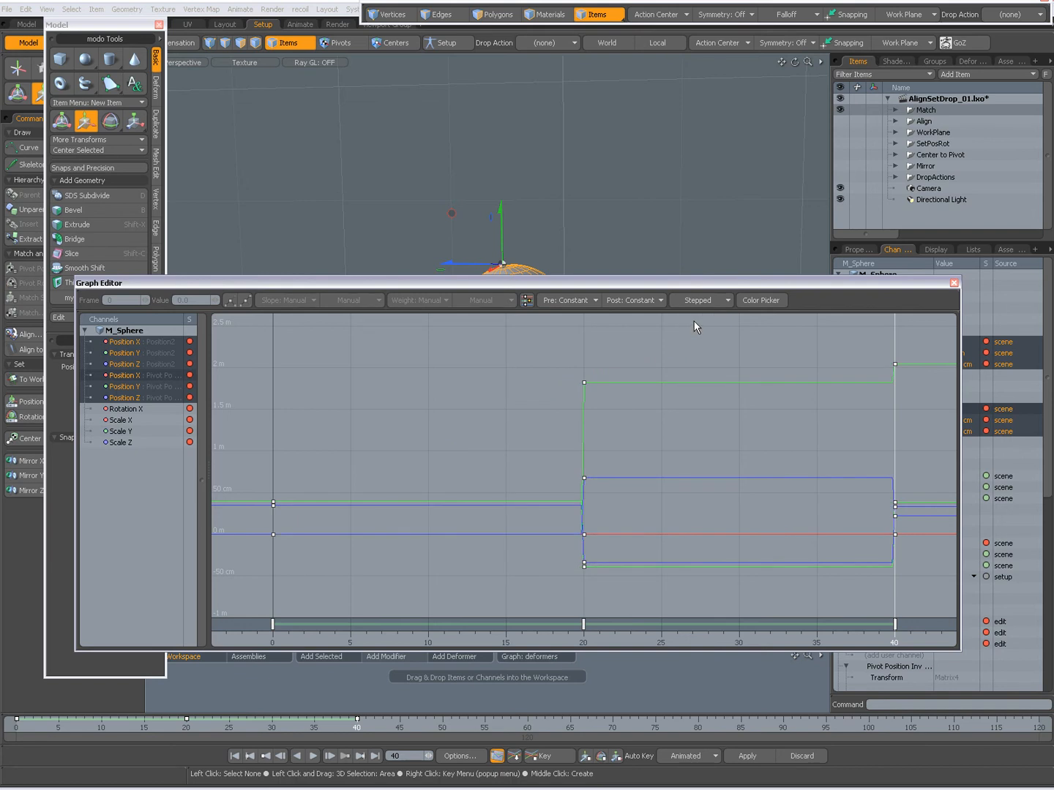
click(953, 282)
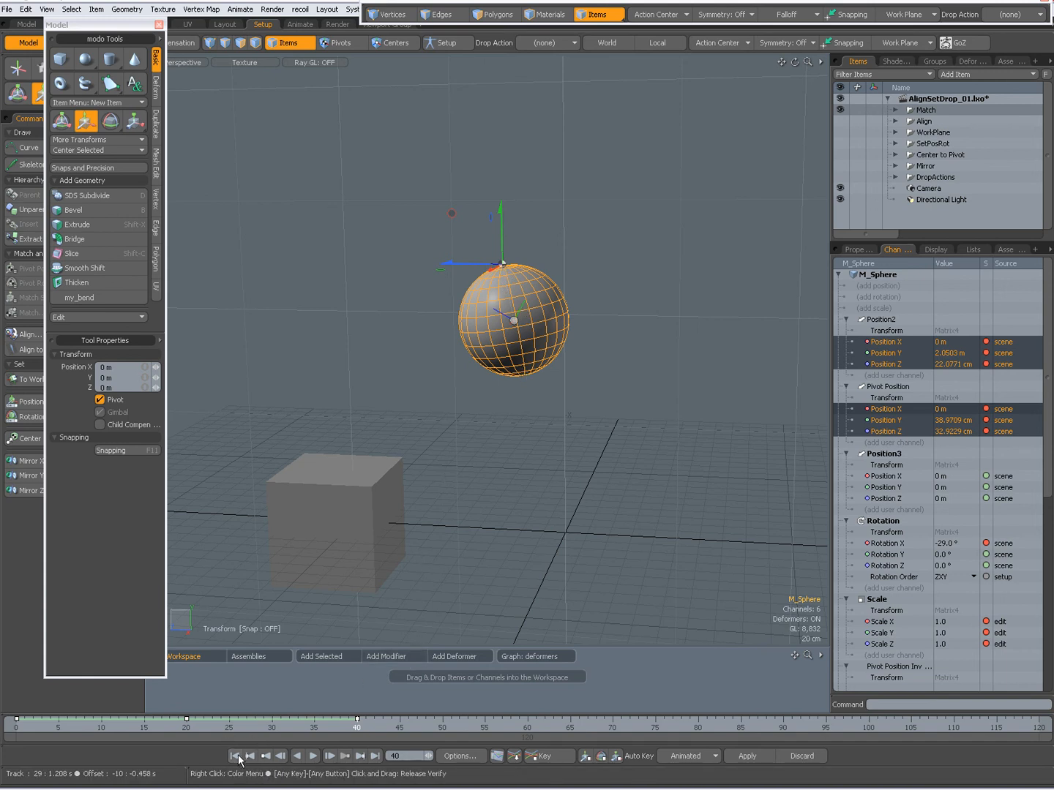
drag(356, 717, 117, 718)
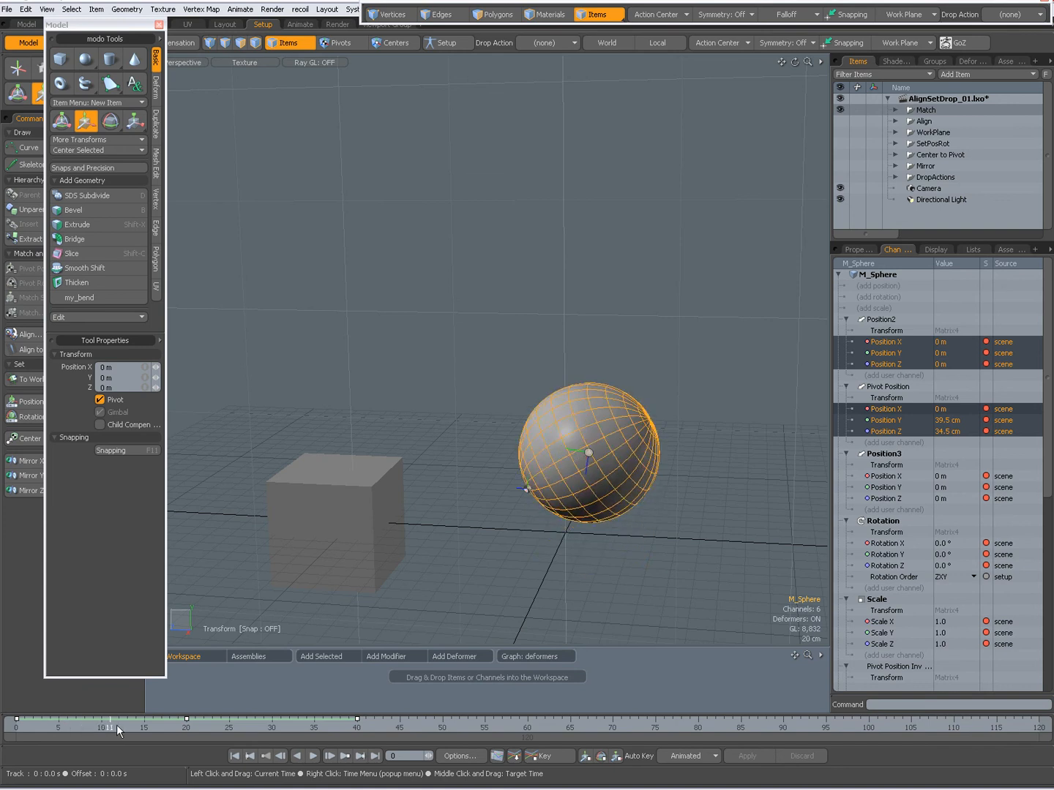
drag(118, 727, 357, 727)
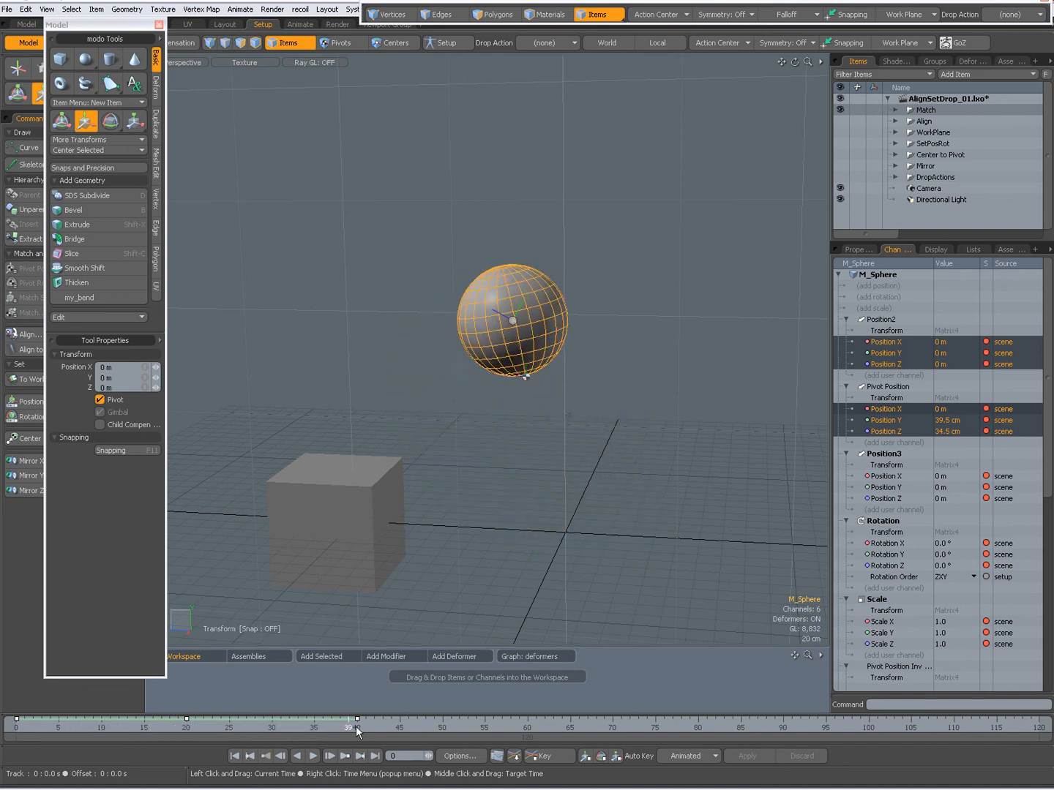